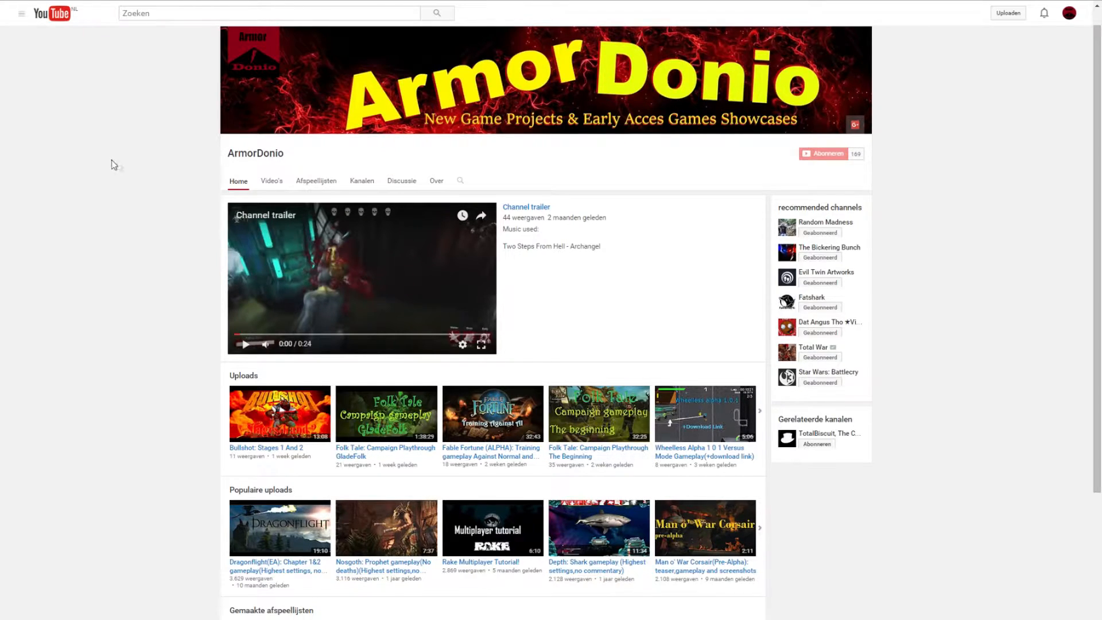
Show the ArmorDonio channel's full grid of uploaded videos
click(271, 180)
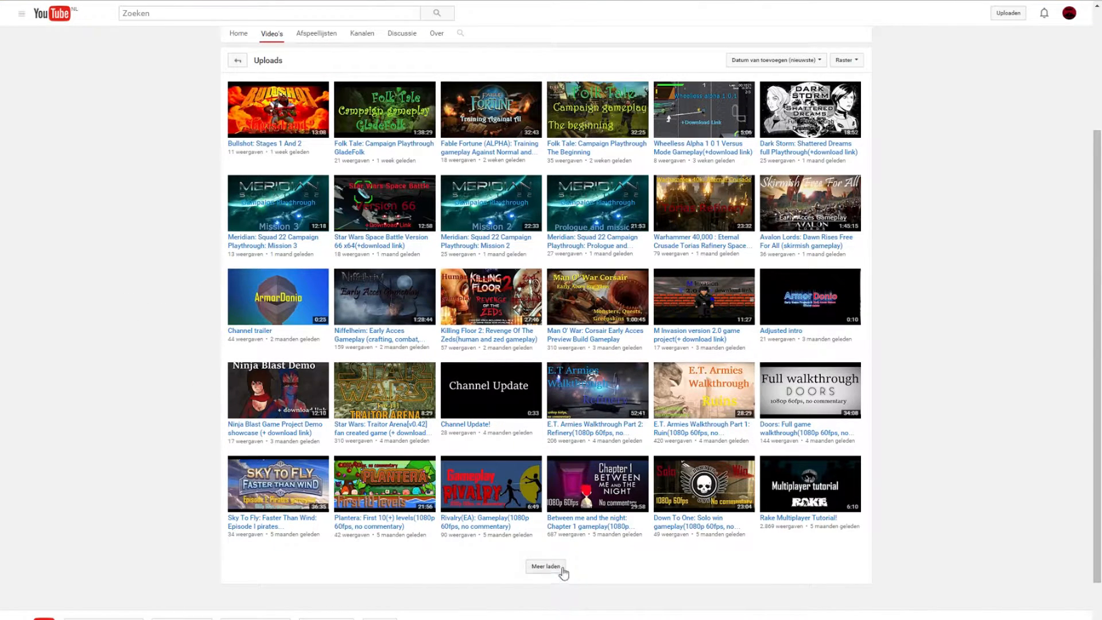
Load more older uploads with 'Meer laden' and scroll down through the grid
click(546, 566)
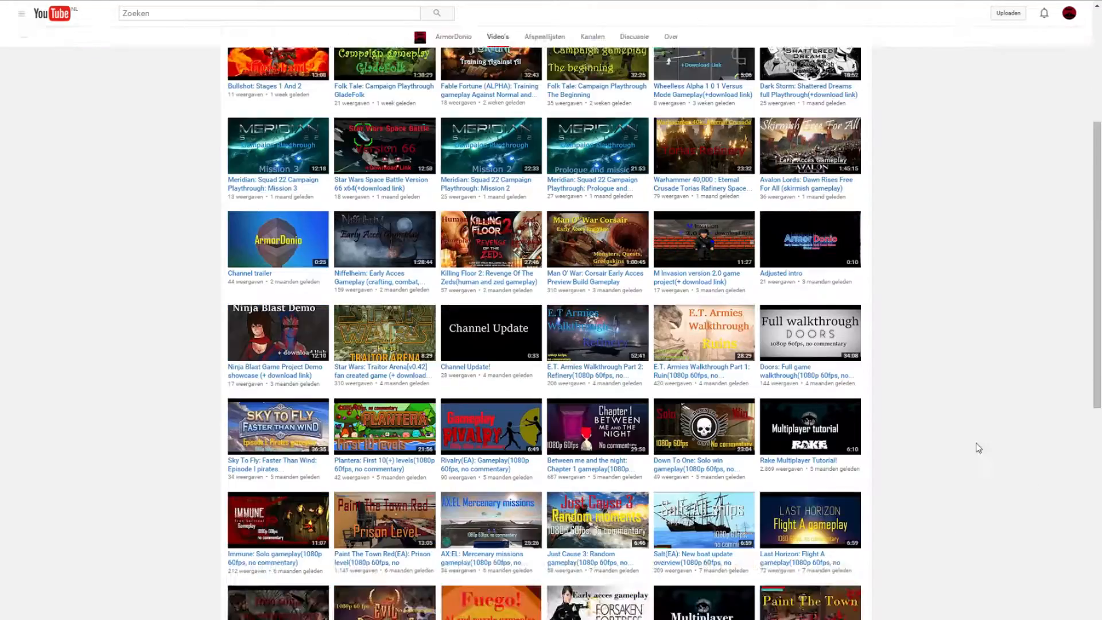
scroll(down, 3)
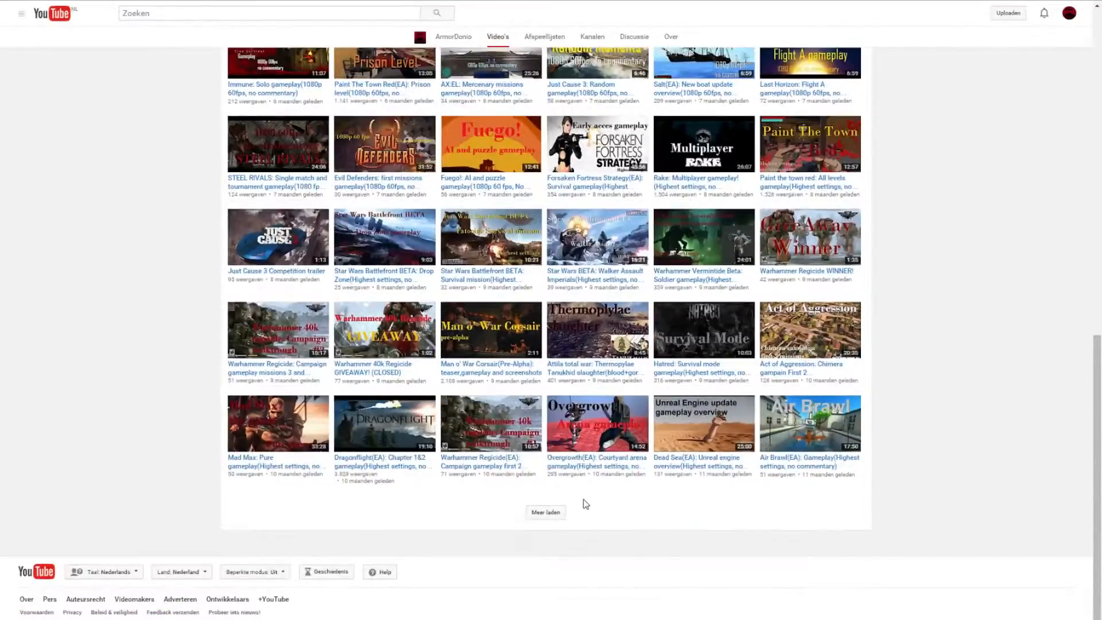
scroll(down, 3)
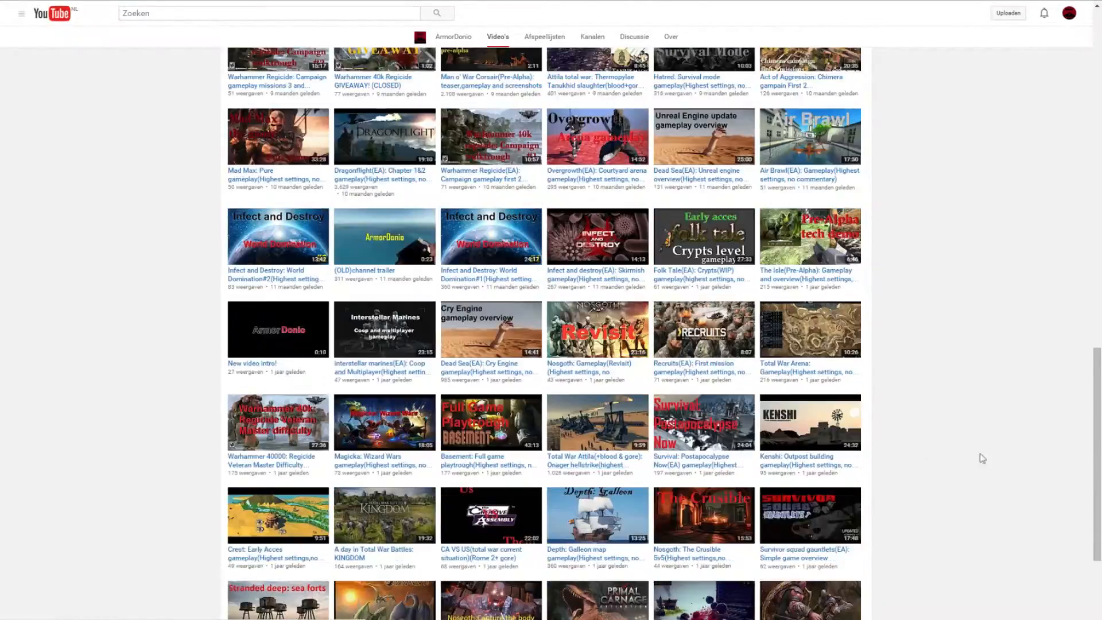
scroll(down, 3)
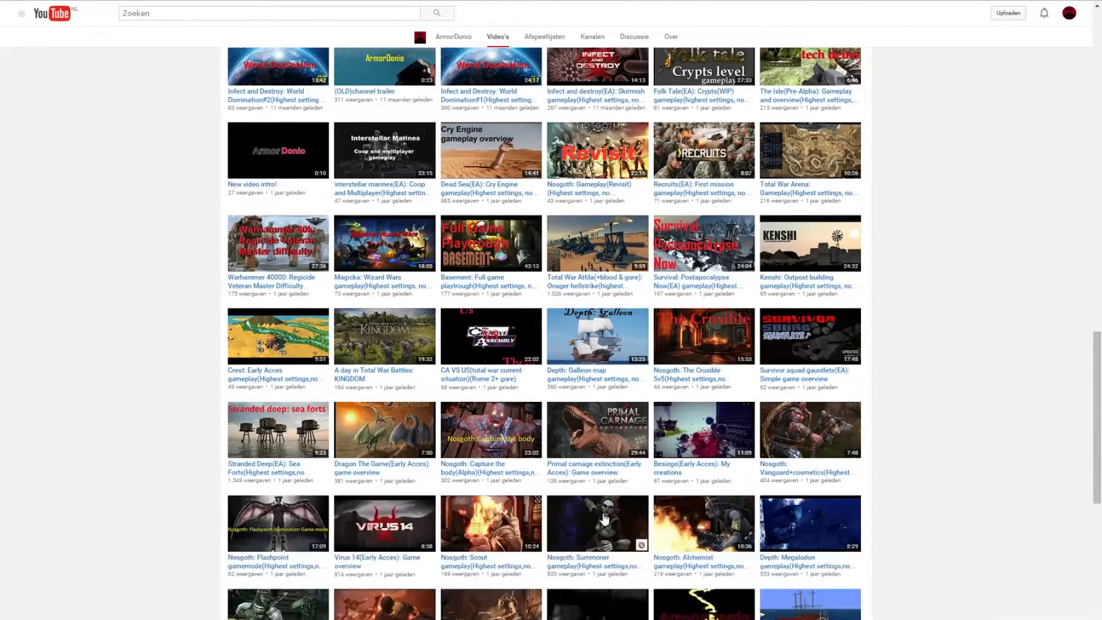
scroll(down, 3)
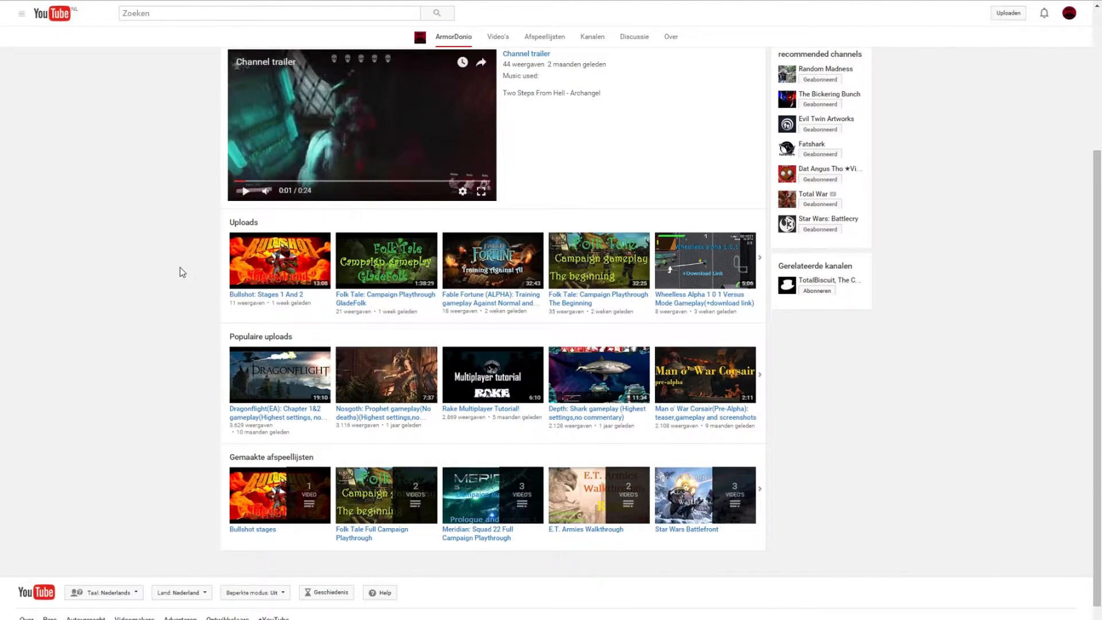
scroll(down, 3)
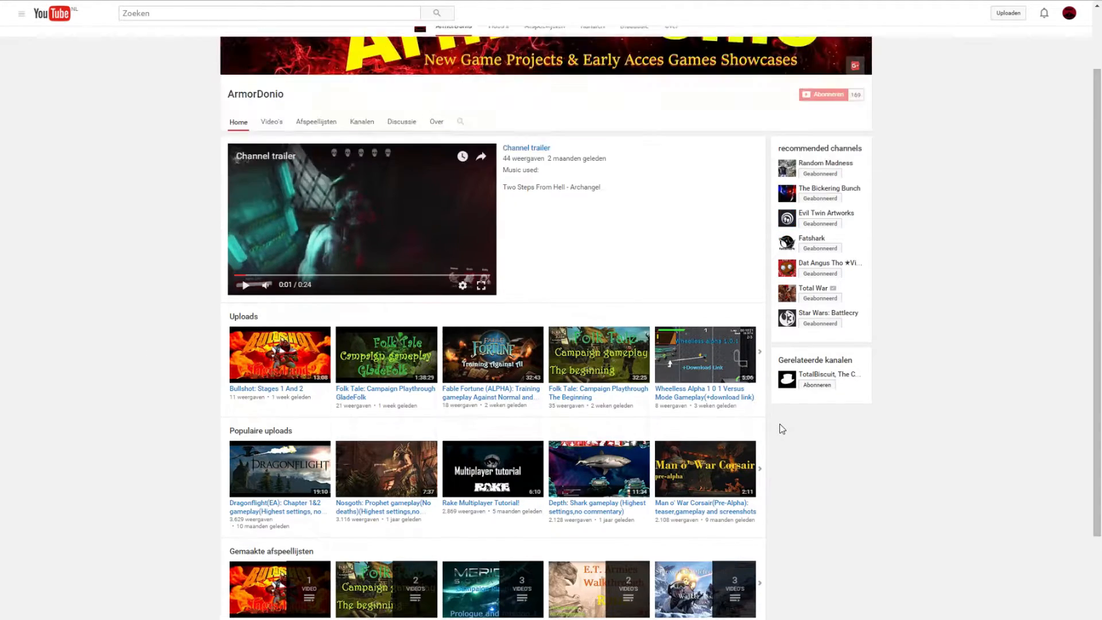
scroll(down, 3)
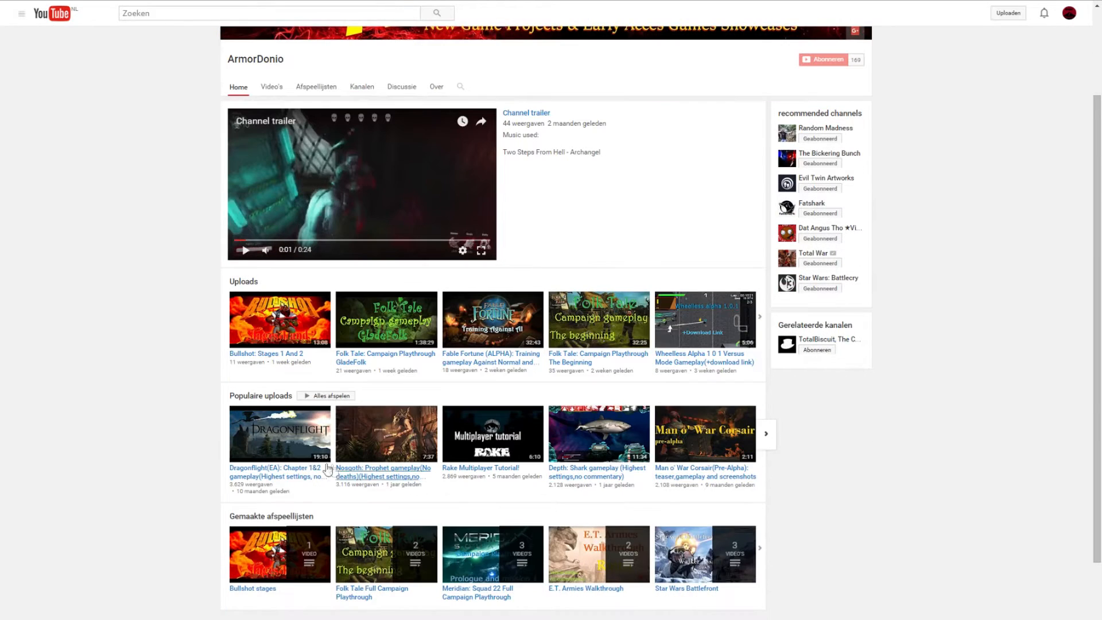
mouse_move(891, 453)
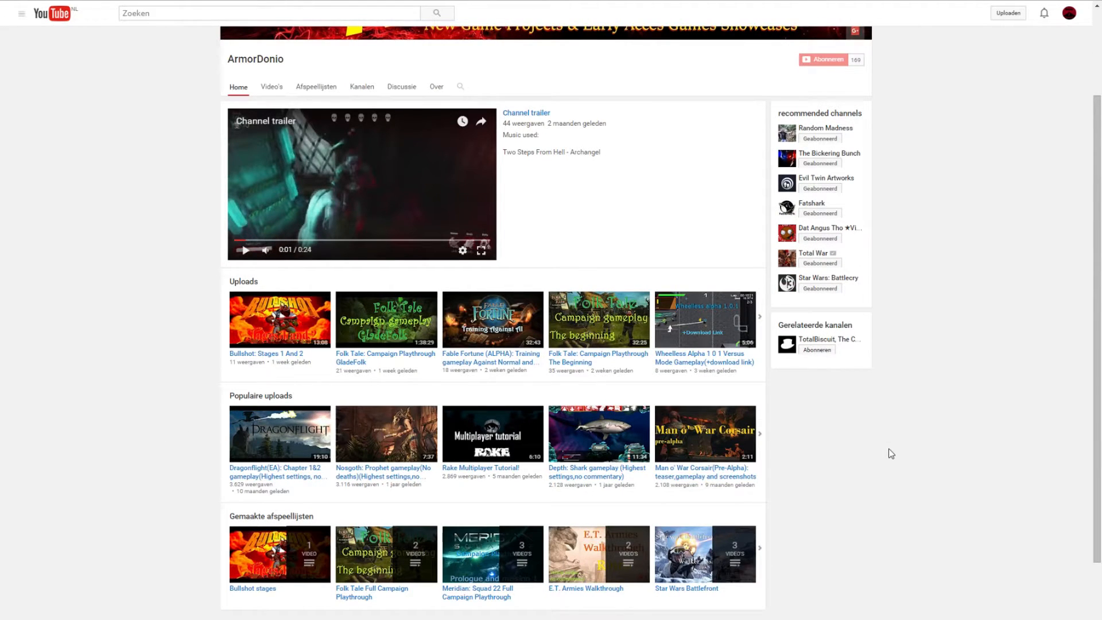